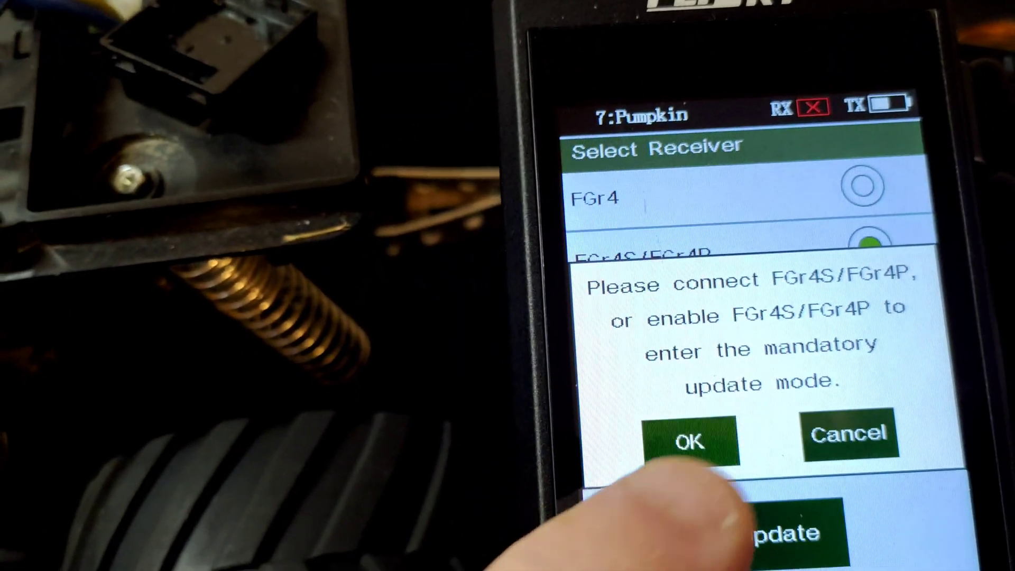
# Step: Confirm the prompt to put the FGr4S/FGr4P receiver into mandatory update mode
pyautogui.click(687, 440)
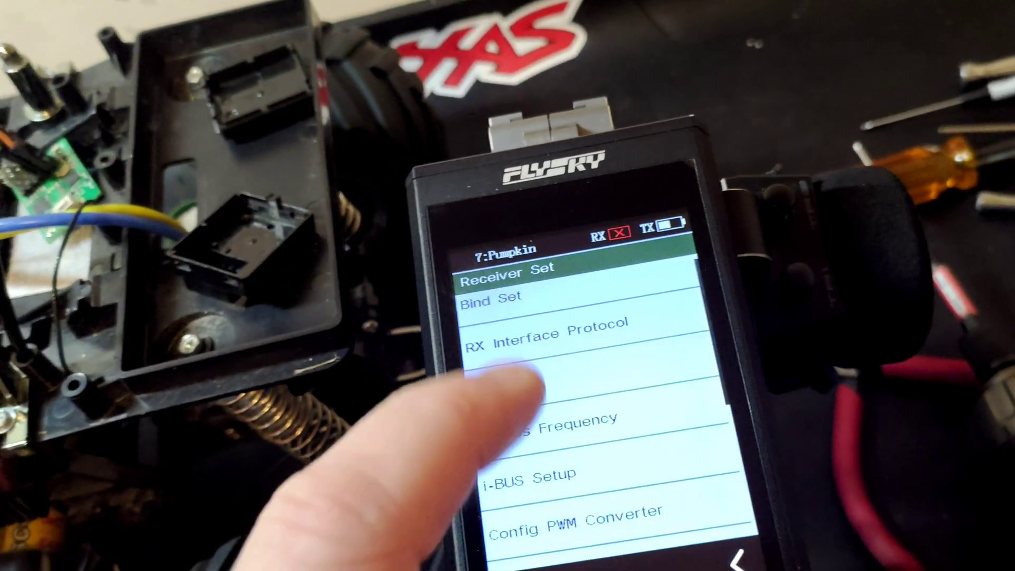
# Step: Start binding from Bind Set with Classic Rx selected so the progress bar appears
pyautogui.click(490, 296)
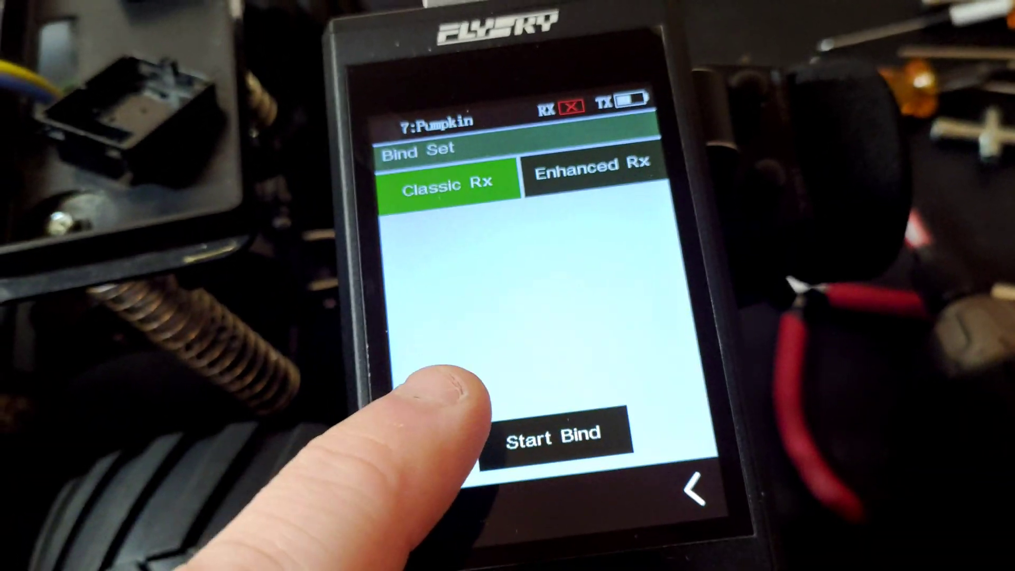
pyautogui.click(554, 435)
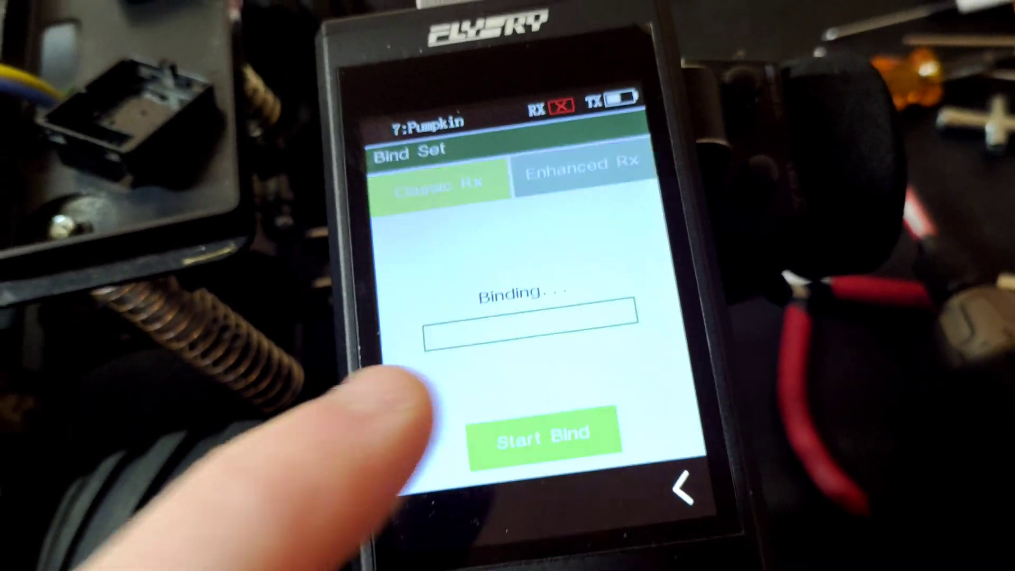